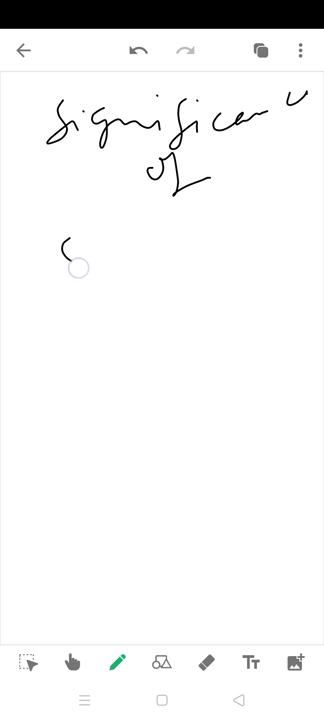
Handwrite 'Second Law' in the heading and 'Low to High' beneath it.
left_click_drag(65, 245, 245, 245)
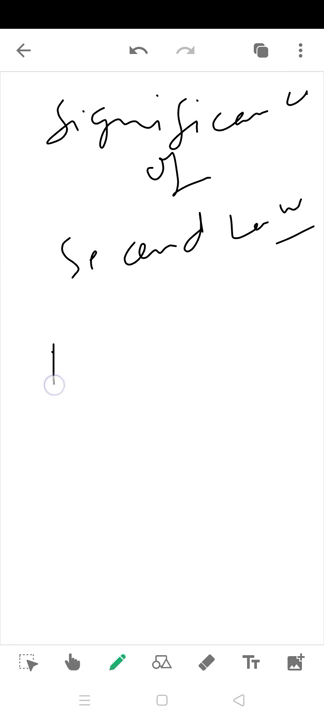
left_click_drag(50, 350, 130, 375)
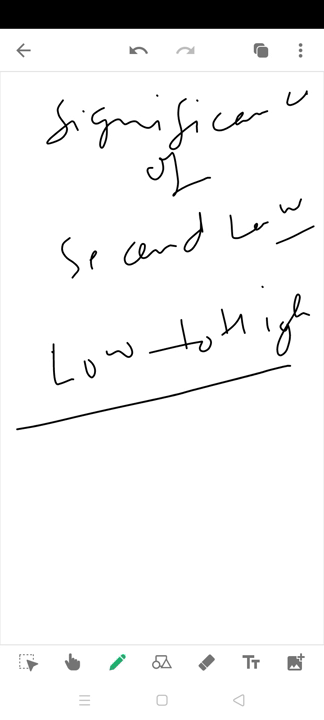
Write 'Thermodynamics' below 'Low to High' and underline it.
left_click_drag(40, 470, 175, 465)
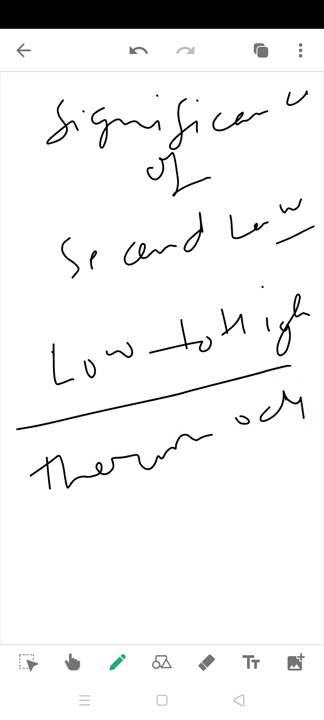
left_click_drag(38, 528, 308, 425)
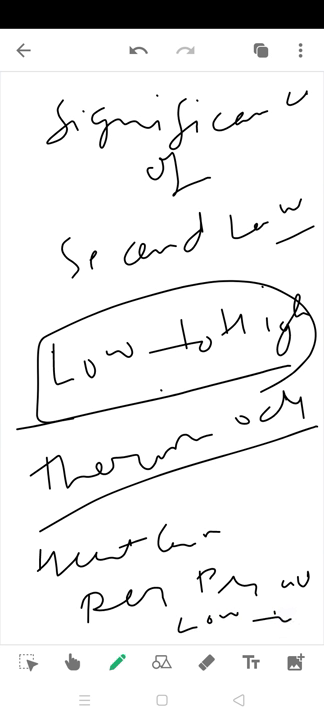
Switch to the eraser to remove the earlier heading.
left_click(205, 663)
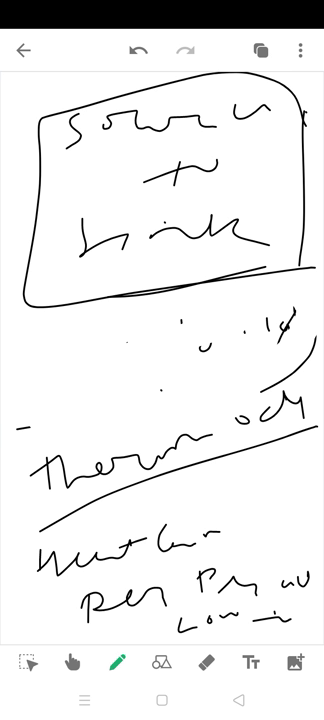
Erase the old strokes and clear the page for a fresh diagram.
left_click(210, 663)
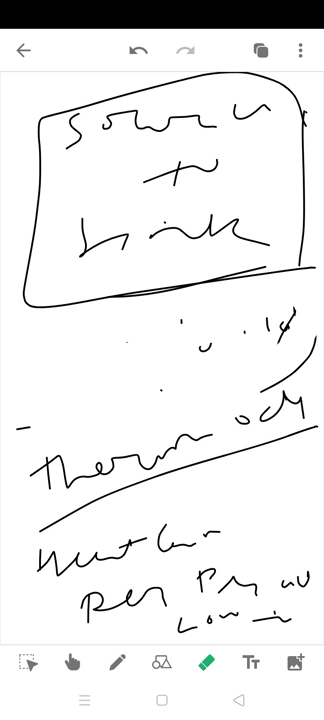
left_click(210, 663)
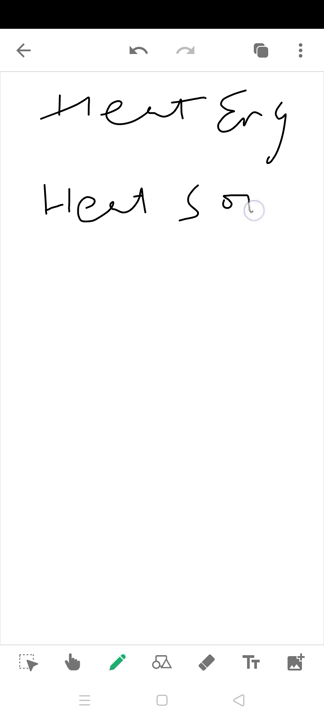
Finish handwriting 'Heat Source' under the 'Heat Engine' heading.
left_click_drag(250, 205, 310, 205)
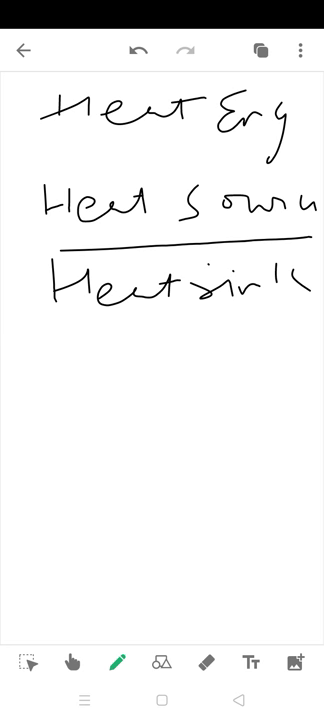
Add a handwritten stroke of notes below 'Heat Sink'.
left_click_drag(55, 350, 290, 318)
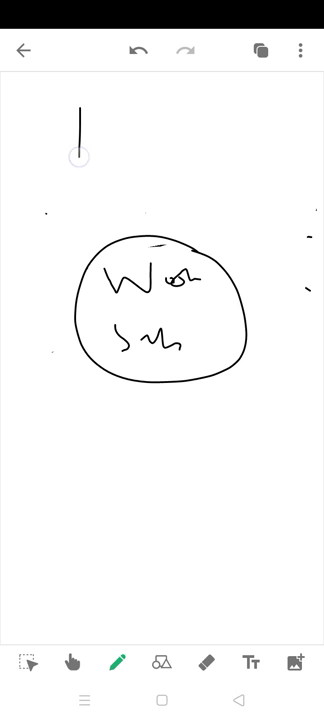
Sketch the 'Source T1' box above the working-substance circle.
left_click_drag(80, 100, 280, 150)
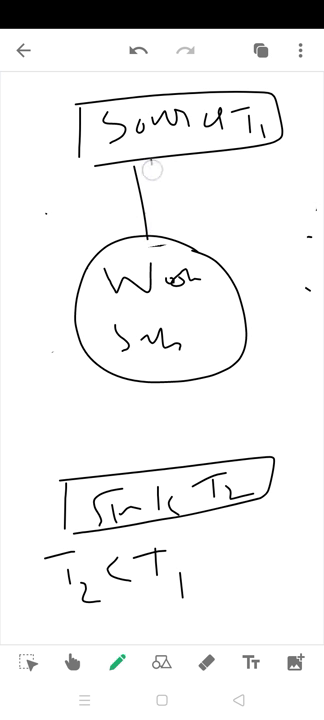
Draw the Q1 heat arrow from the source box into the circle.
left_click_drag(150, 175, 148, 240)
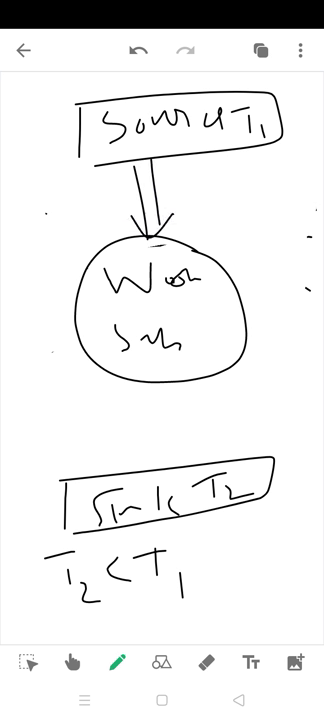
left_click_drag(157, 400, 163, 470)
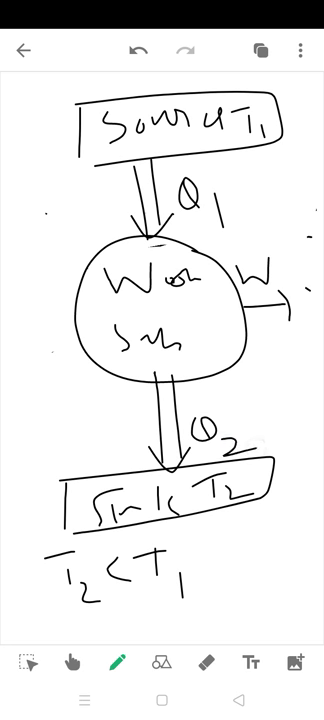
left_click(210, 662)
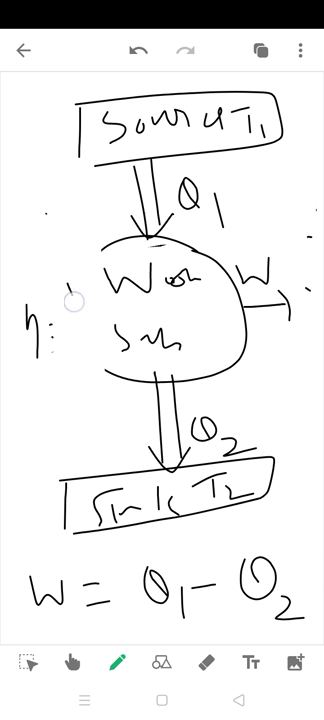
Write the efficiency η = W/Q1 beside the circle.
left_click_drag(62, 290, 90, 370)
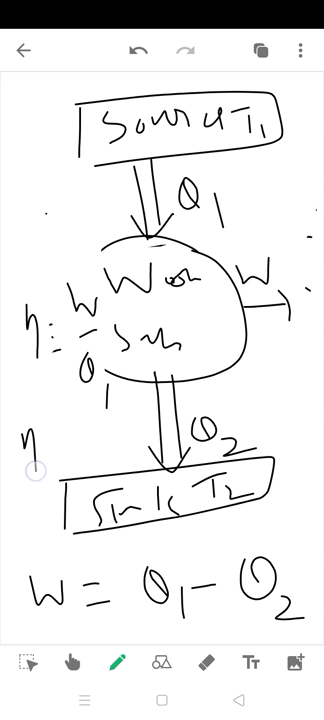
Enter '= 0' and handwrite Q2 in the derivation η = 1 − Q2/Q1.
type("= 0")
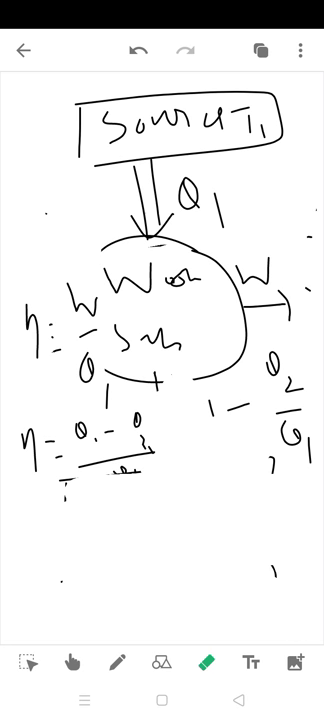
left_click_drag(40, 540, 75, 560)
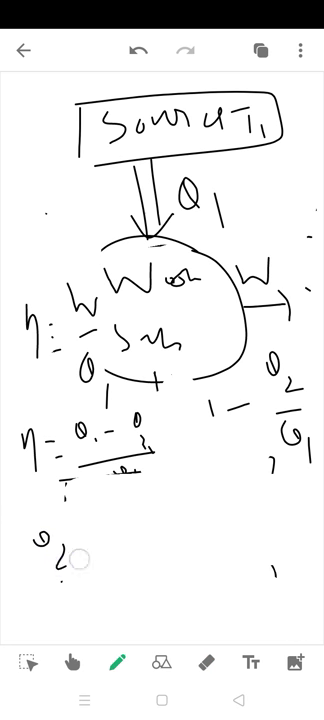